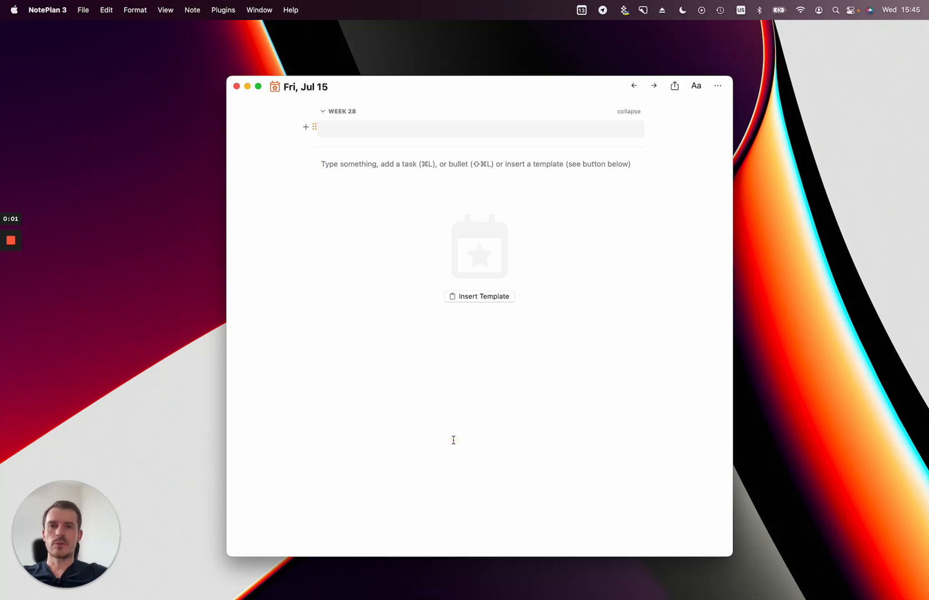
- Place the cursor in the Friday daily note's editor
left_click(324, 164)
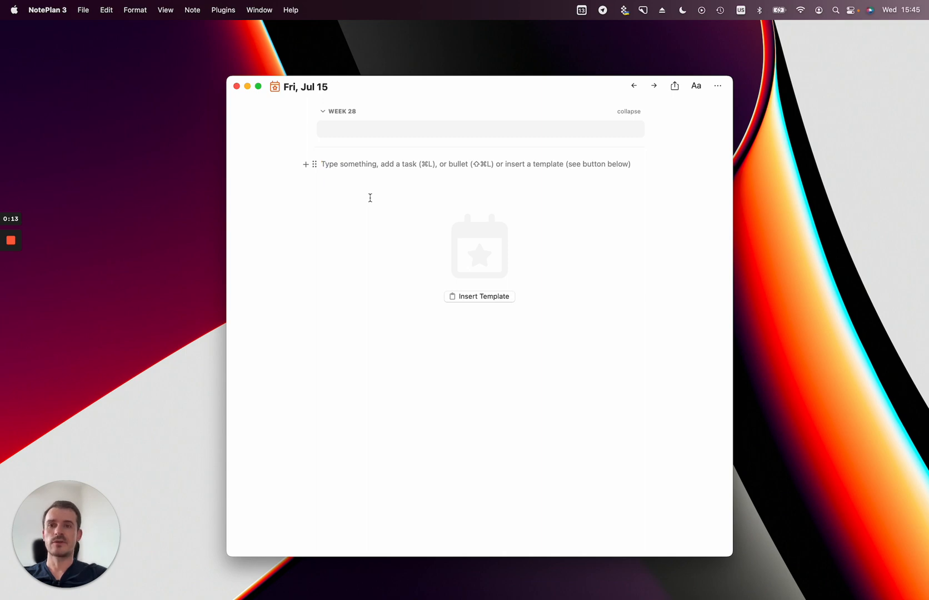
mouse_move(400, 200)
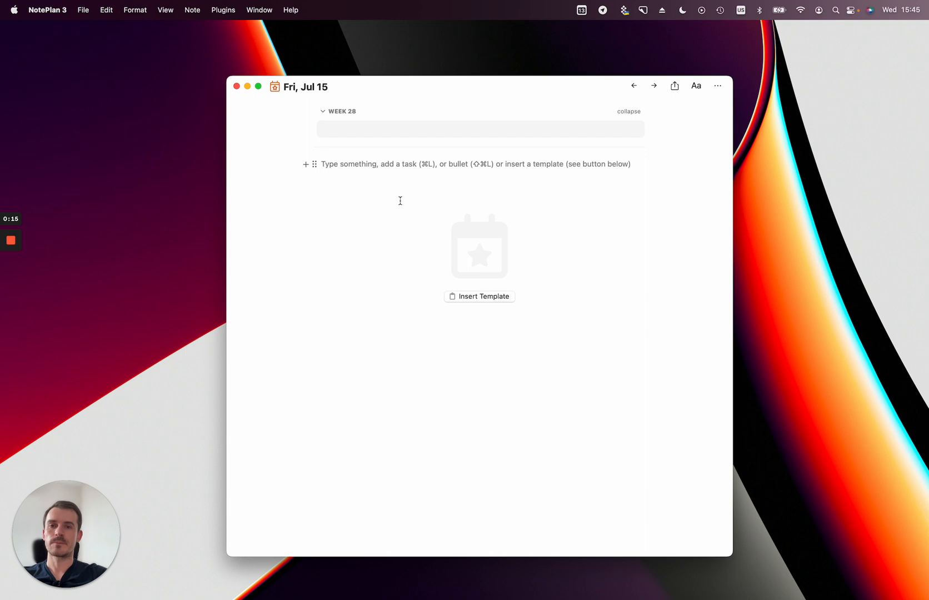
left_click(323, 164)
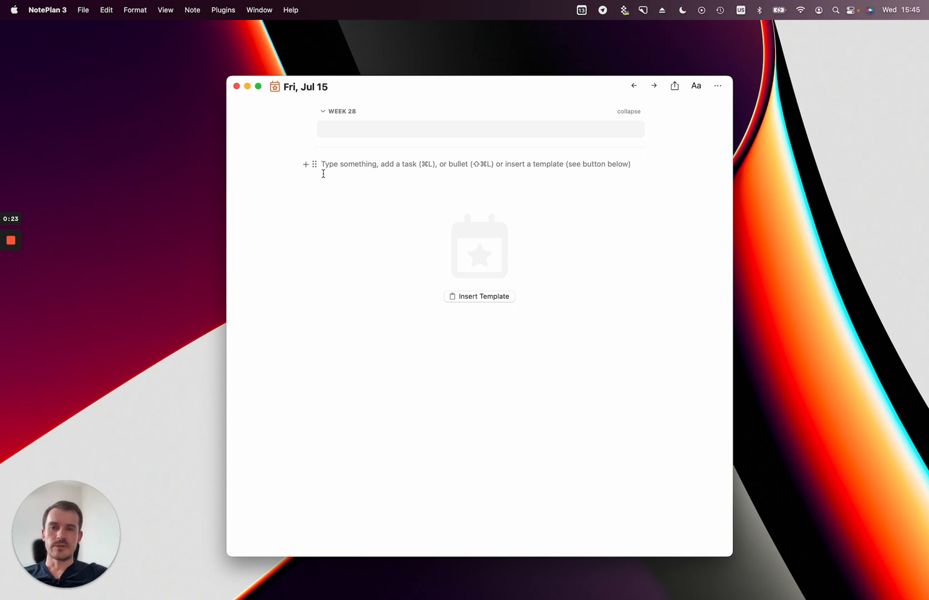
left_click(322, 165)
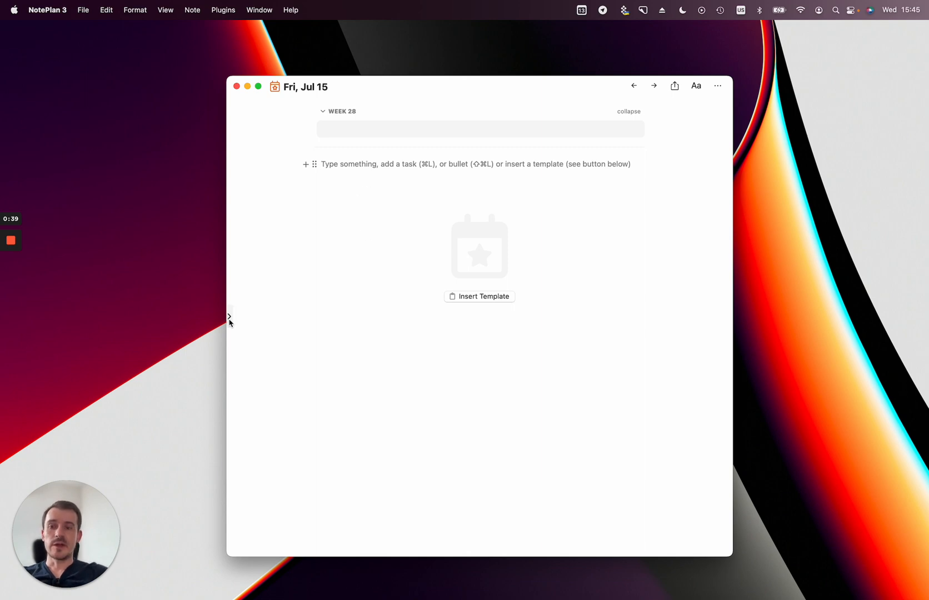
- Switch from Daily Notes to the Week 28 (Jul 11 – Jul 17) weekly note via the sidebar
left_click(229, 315)
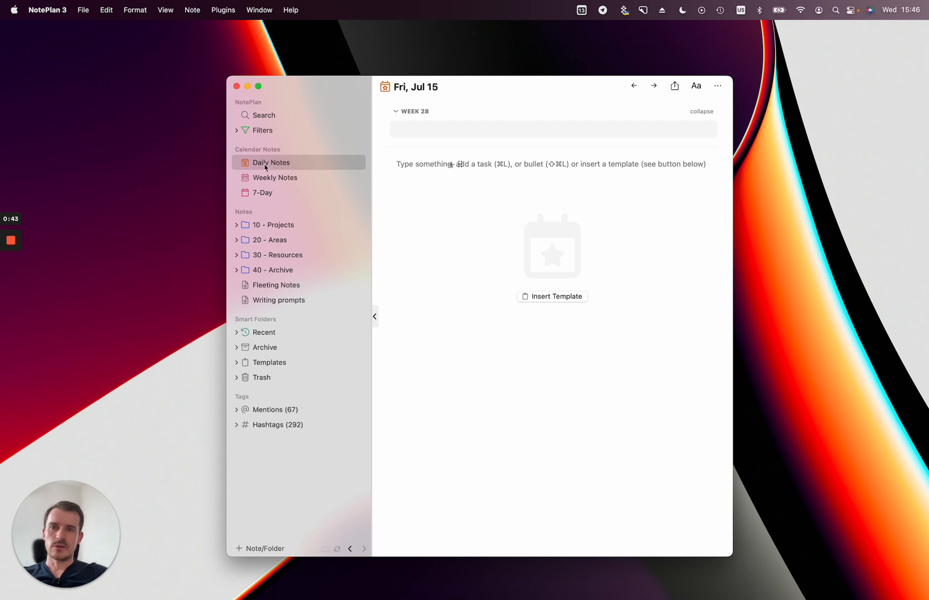
left_click(270, 163)
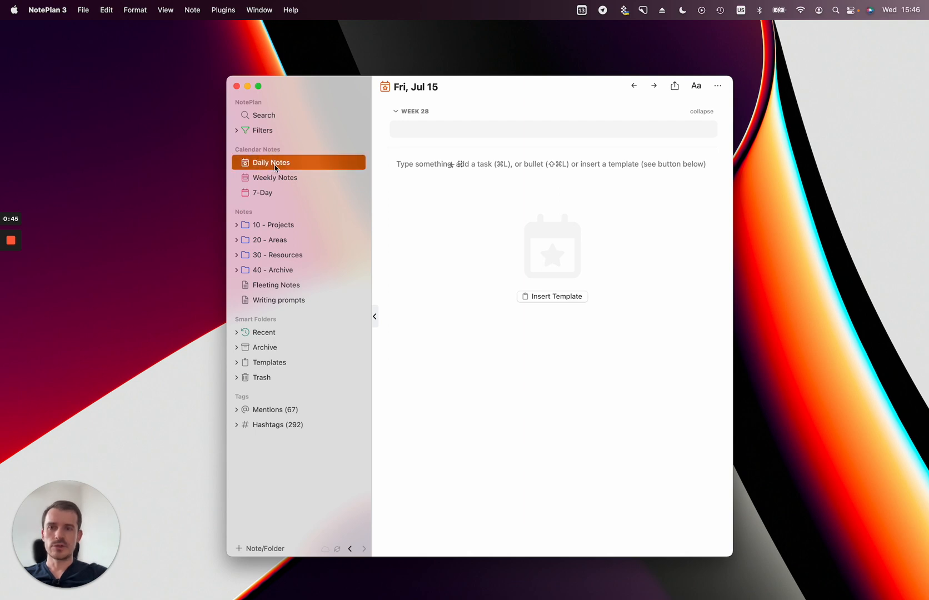
mouse_move(275, 176)
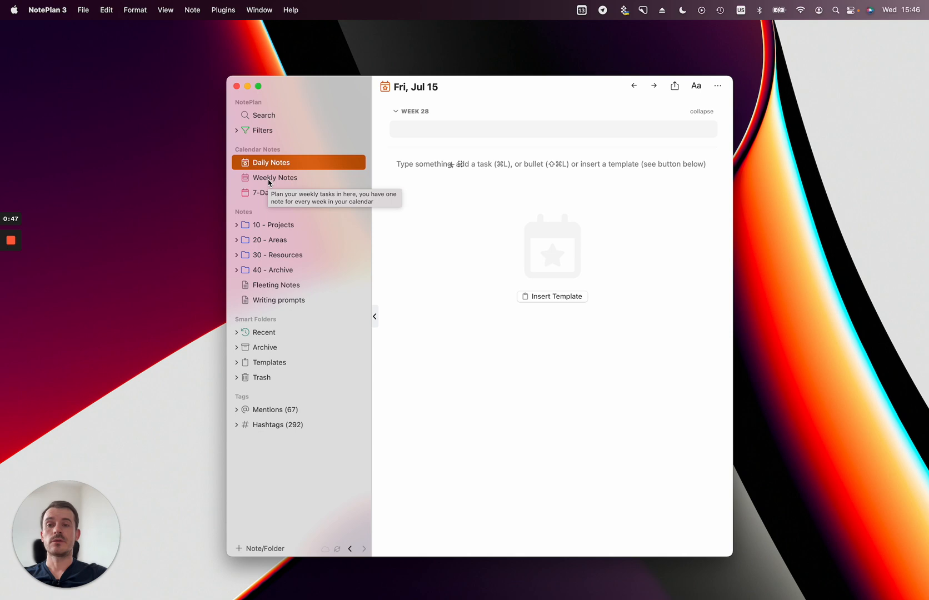
left_click(275, 177)
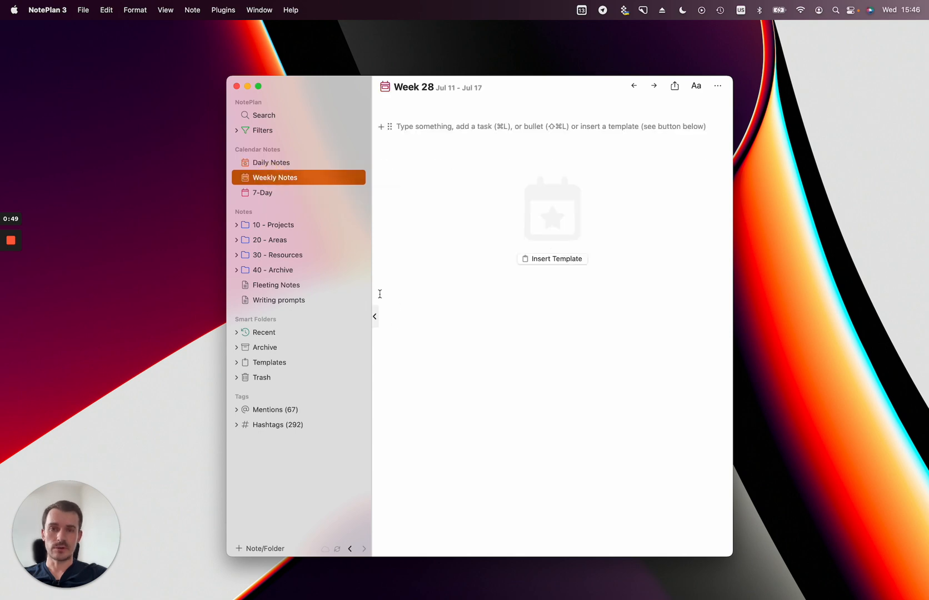
mouse_move(414, 154)
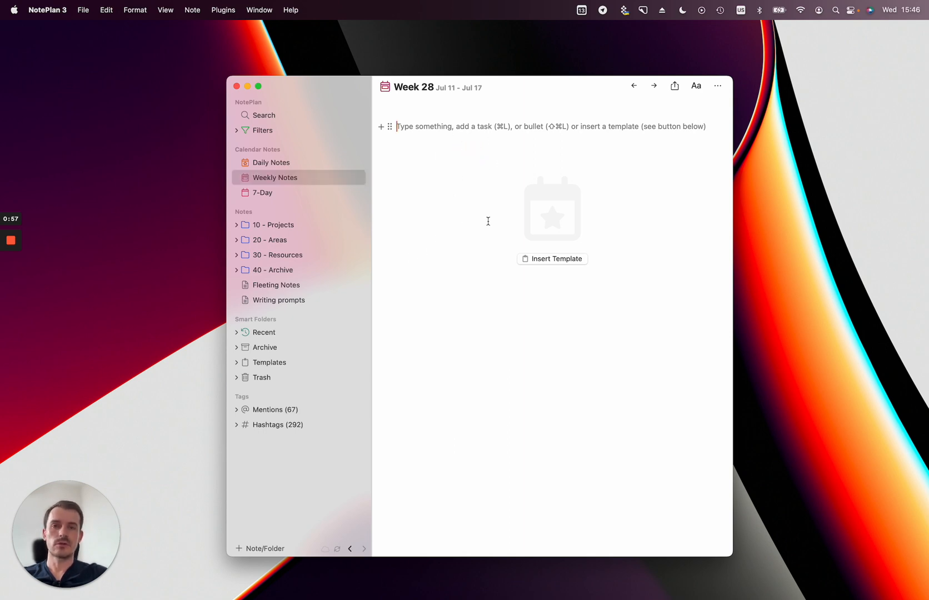
mouse_move(723, 303)
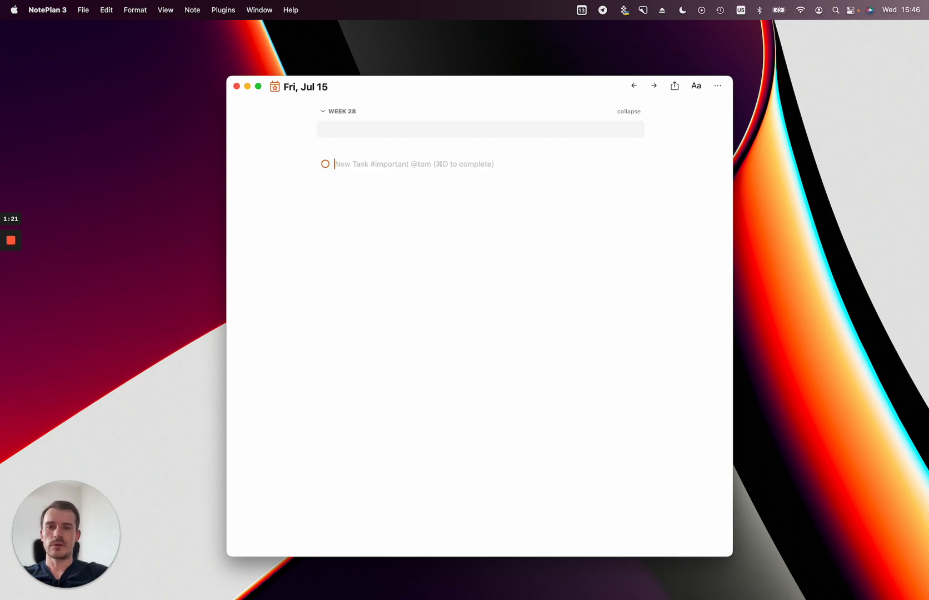
- Add a 'task' to-do, move it into the Week 28 section, and add another 'task' below
type("task")
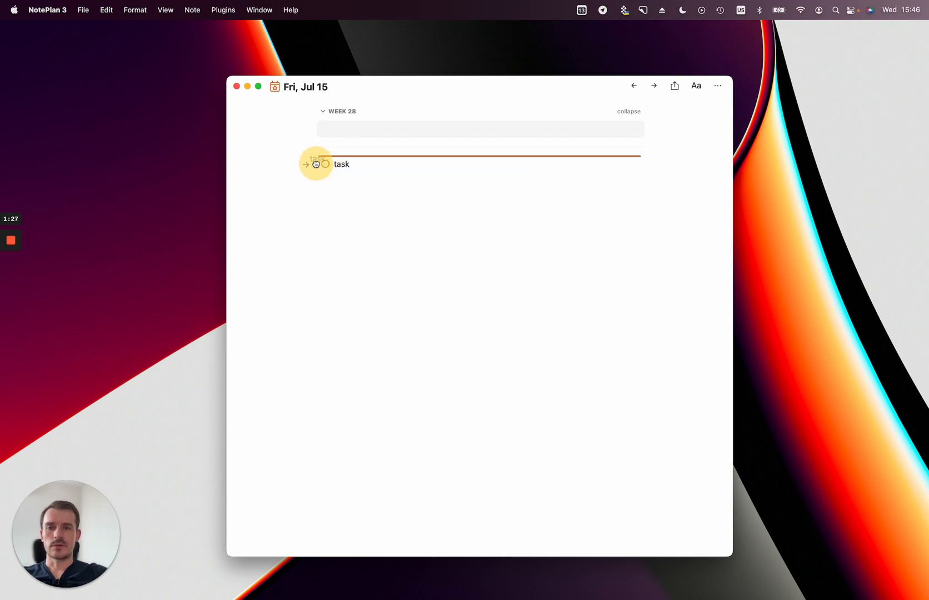
left_click_drag(315, 164, 366, 129)
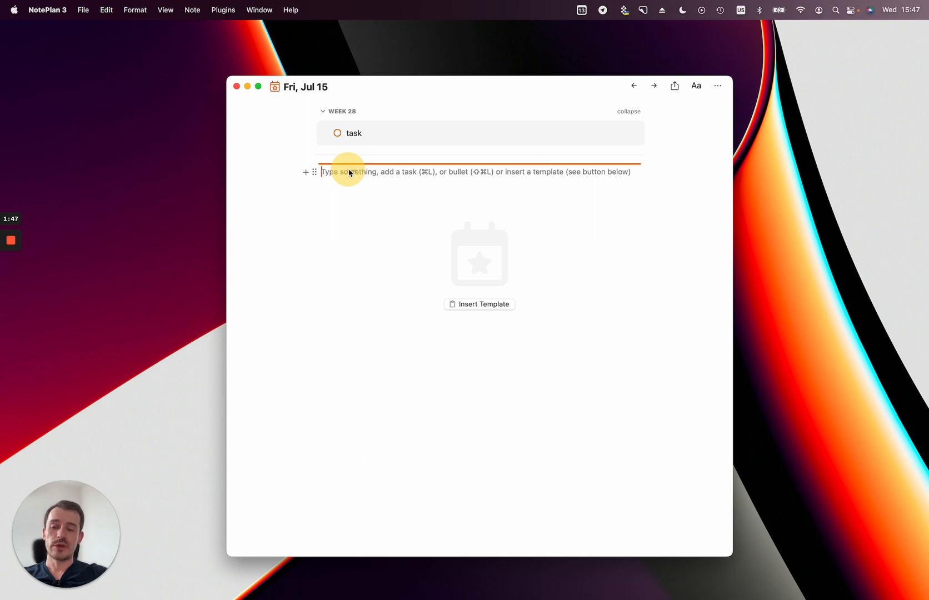
type("task")
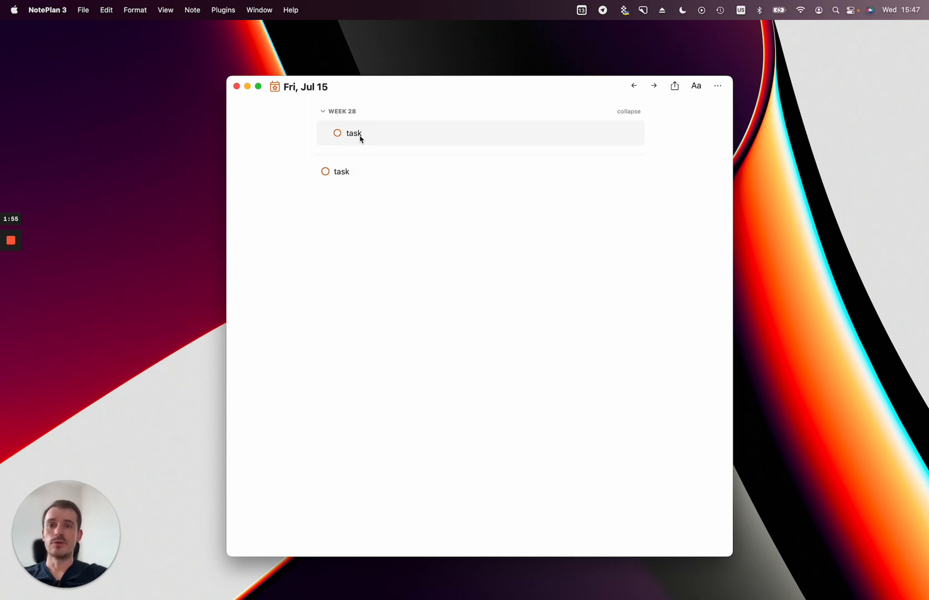
mouse_move(373, 206)
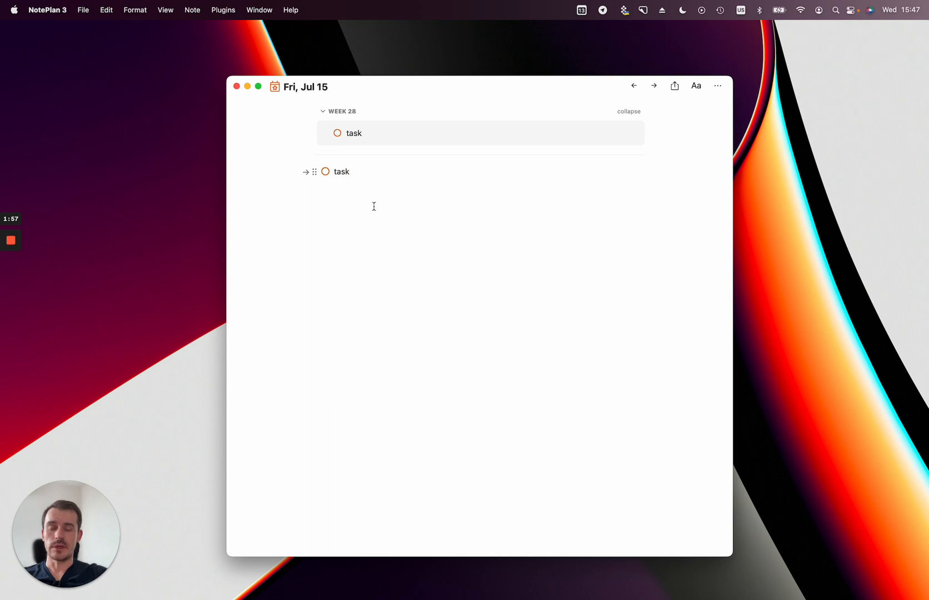
- Check off Friday's first task and the synced Week 28 task, clearing the Week 28 section
left_click(325, 172)
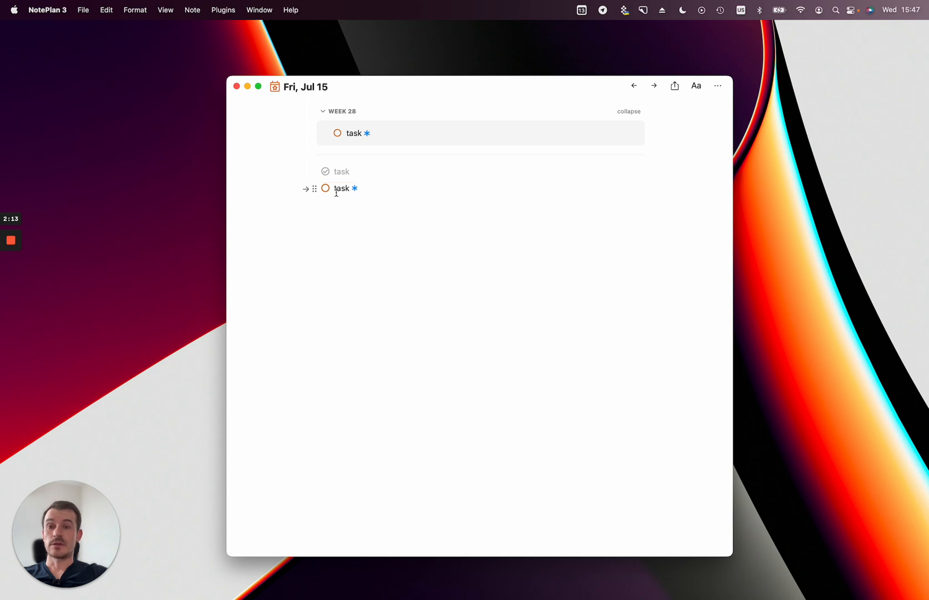
left_click(357, 189)
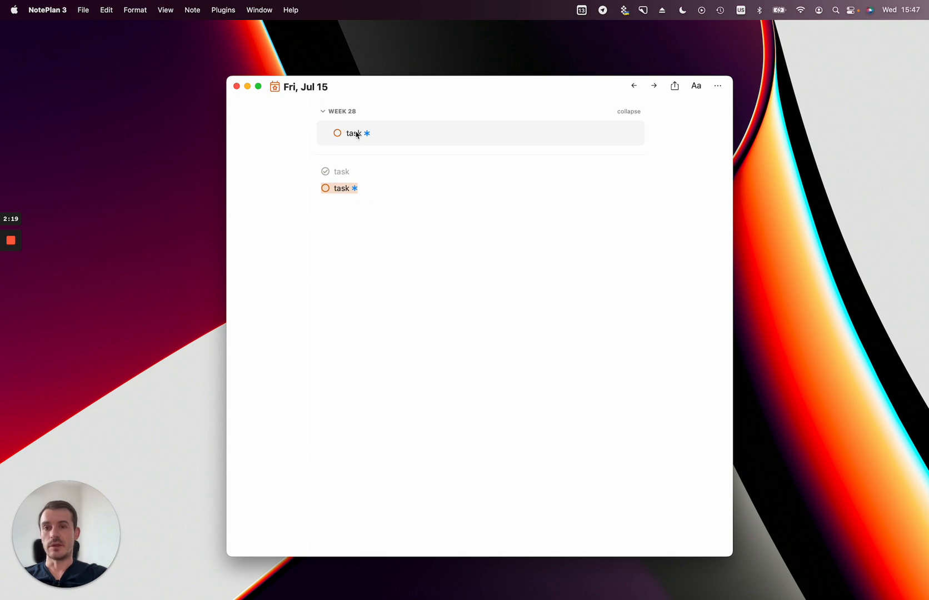
left_click(342, 189)
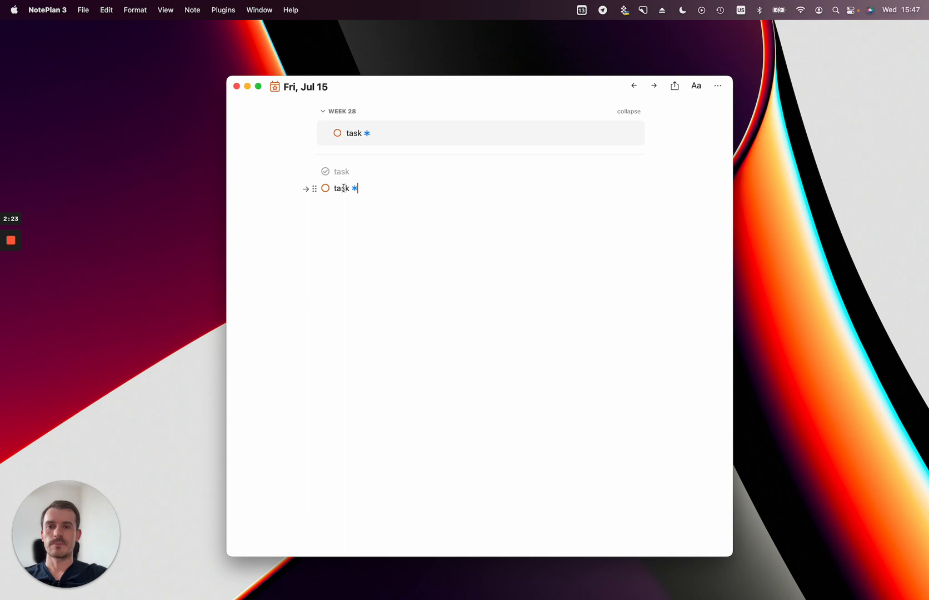
left_click(325, 189)
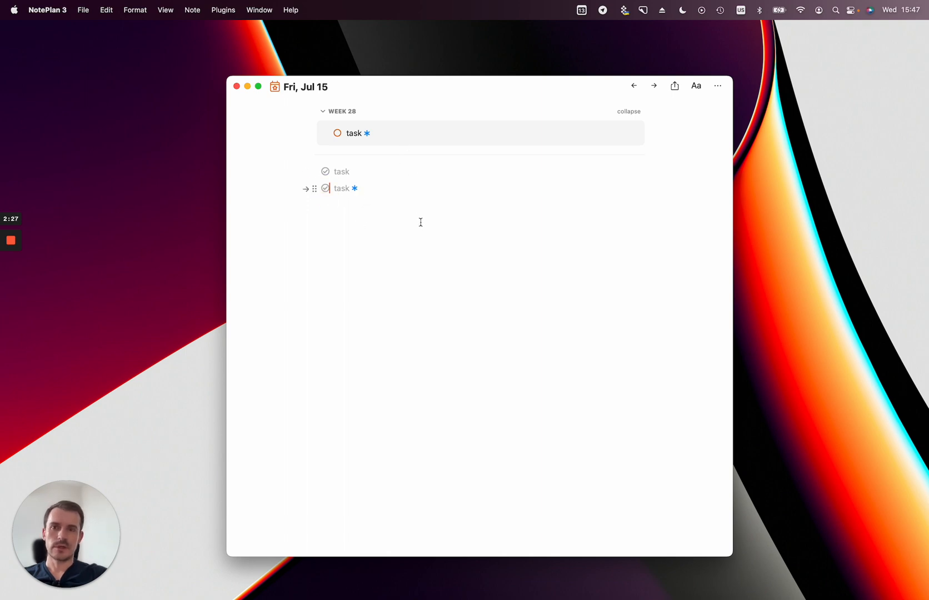
left_click(337, 133)
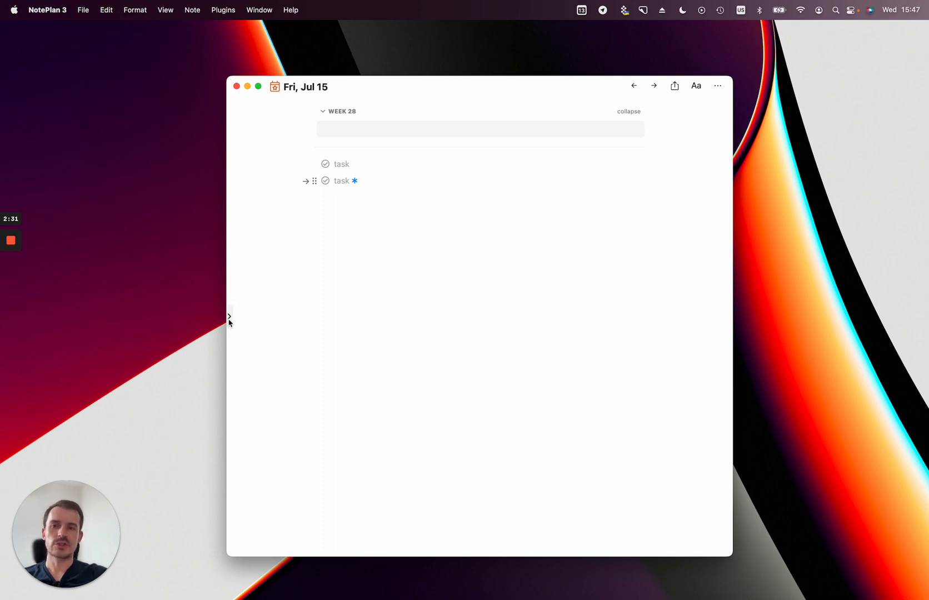
- View the completed synced task in the Week 28 note, then bring up Preferences
left_click(229, 317)
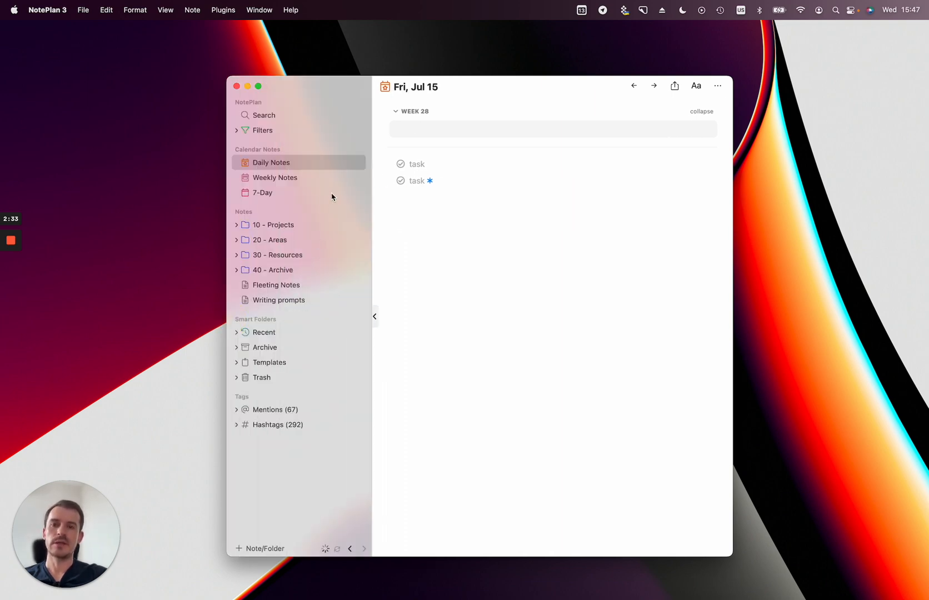
left_click(274, 177)
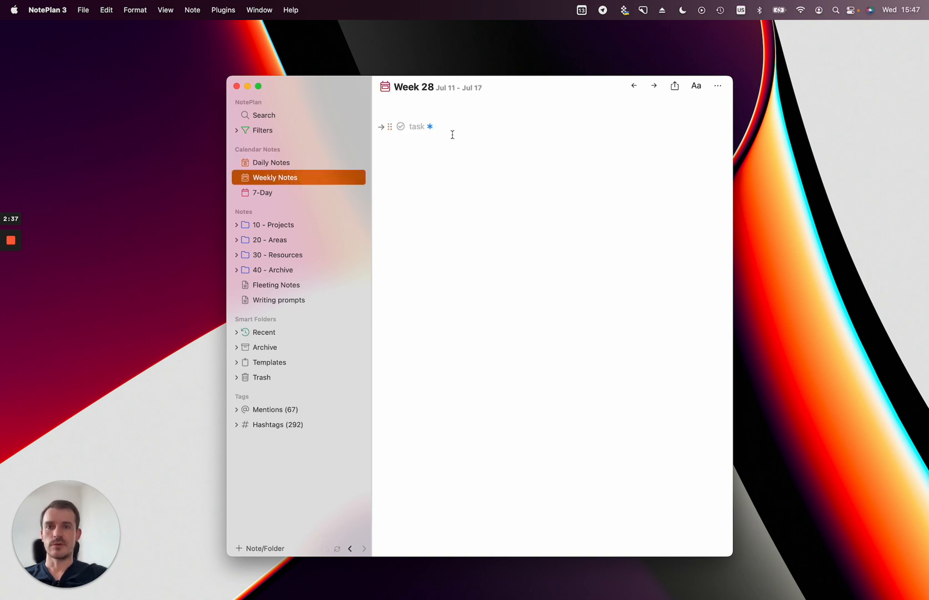
left_click(270, 162)
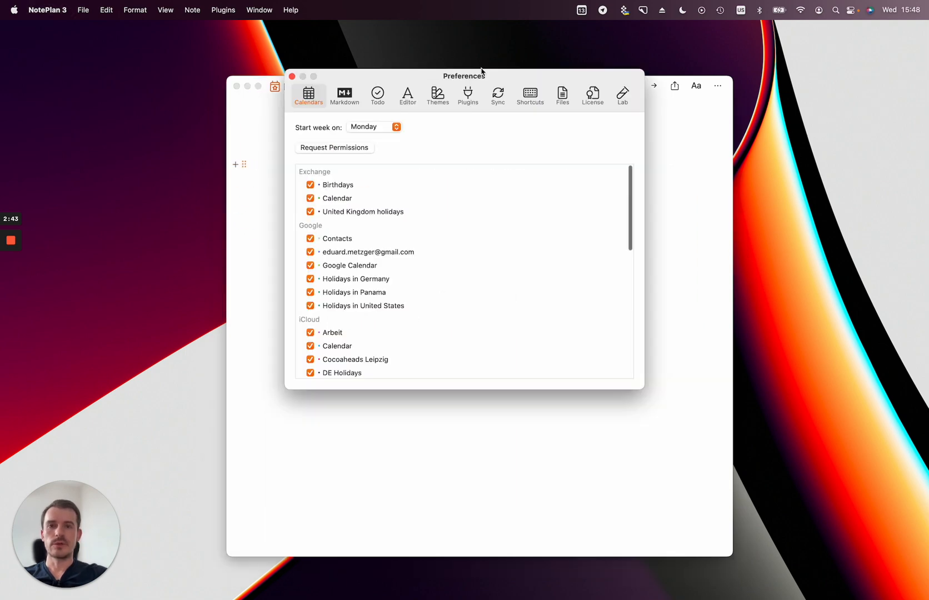
- Confirm both Synced Lines options are enabled in the Lab settings and close Preferences
left_click(574, 150)
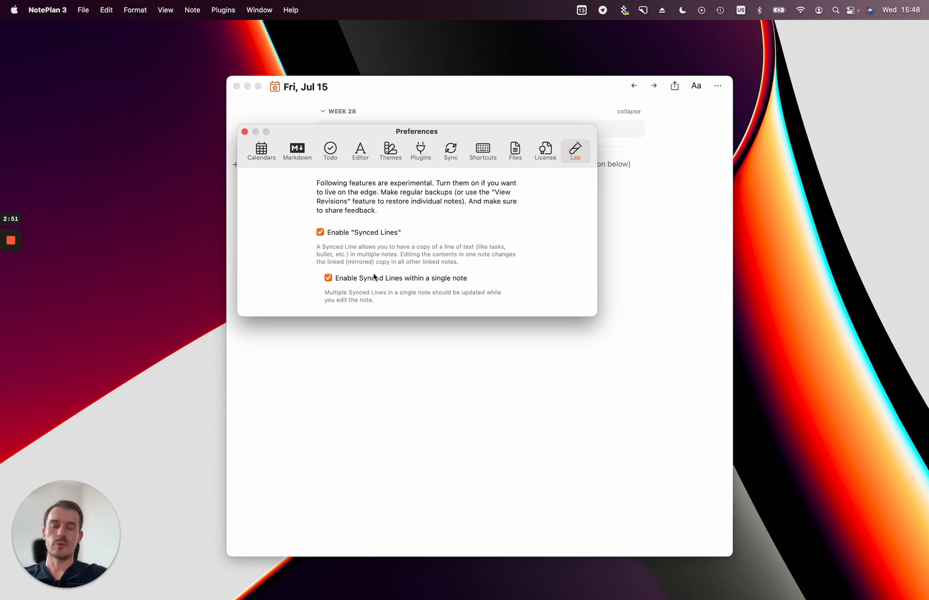
mouse_move(388, 261)
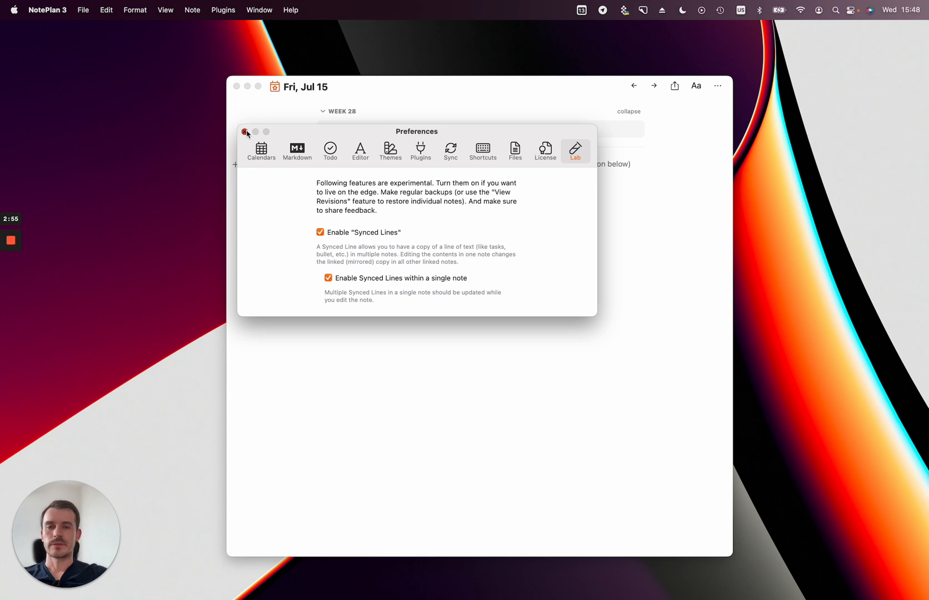
left_click(246, 132)
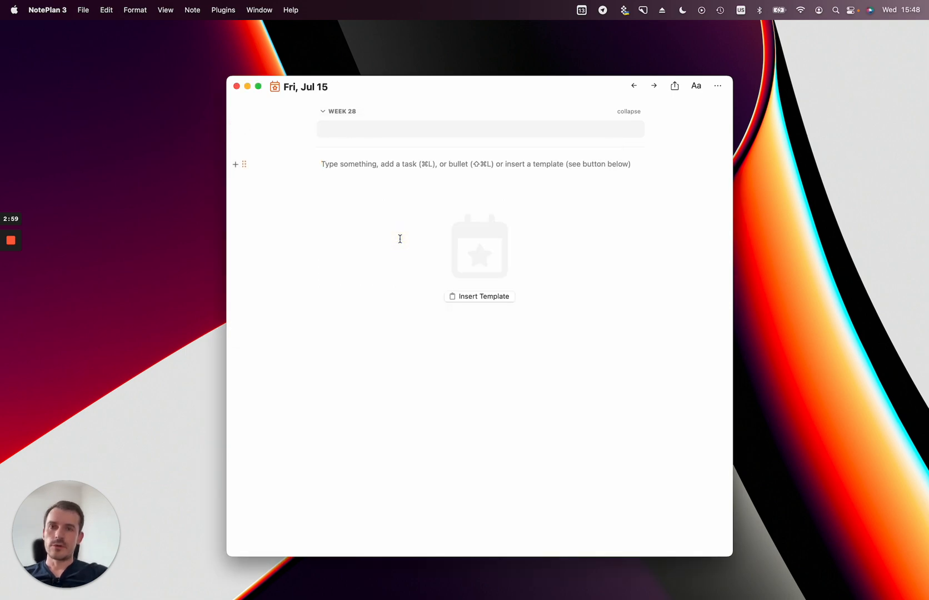
mouse_move(437, 186)
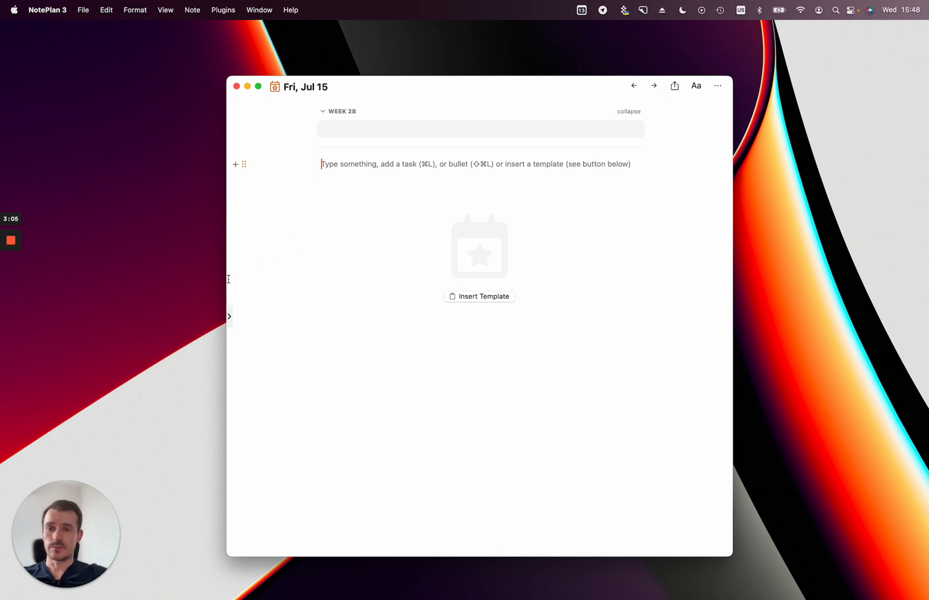
- Add a '## Goals' heading with three goal bullets to the Week 28 note, then return to Friday
left_click(229, 316)
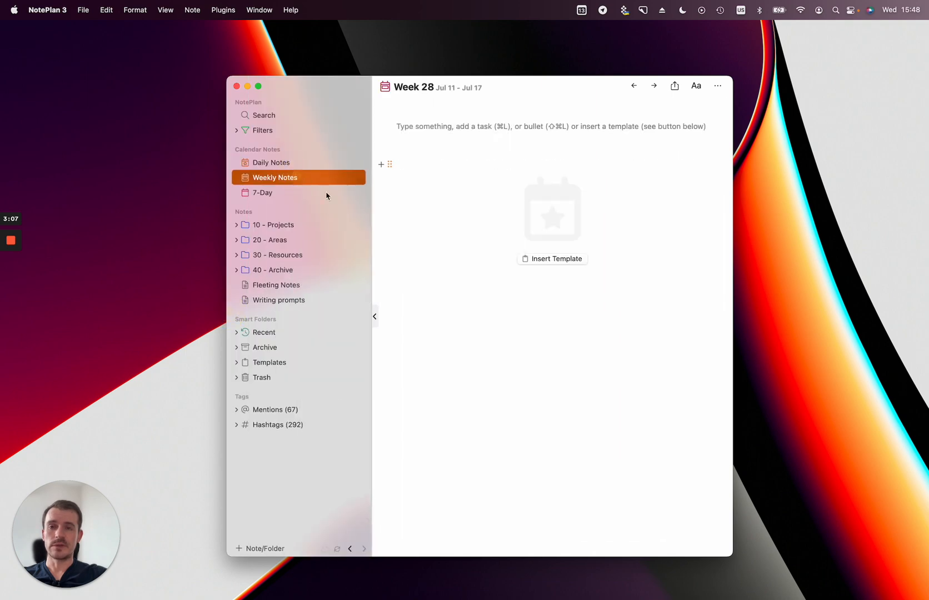
left_click(272, 163)
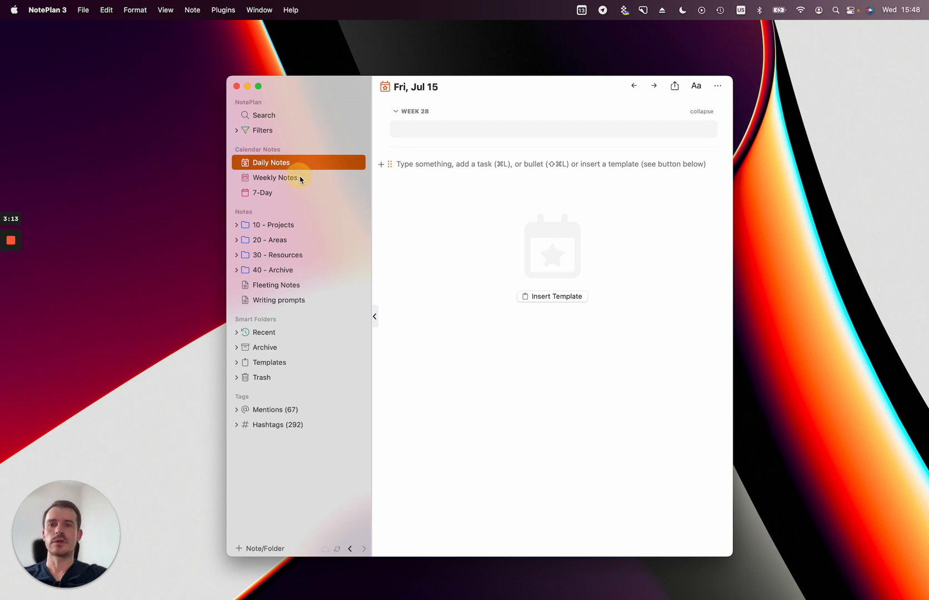
left_click(275, 177)
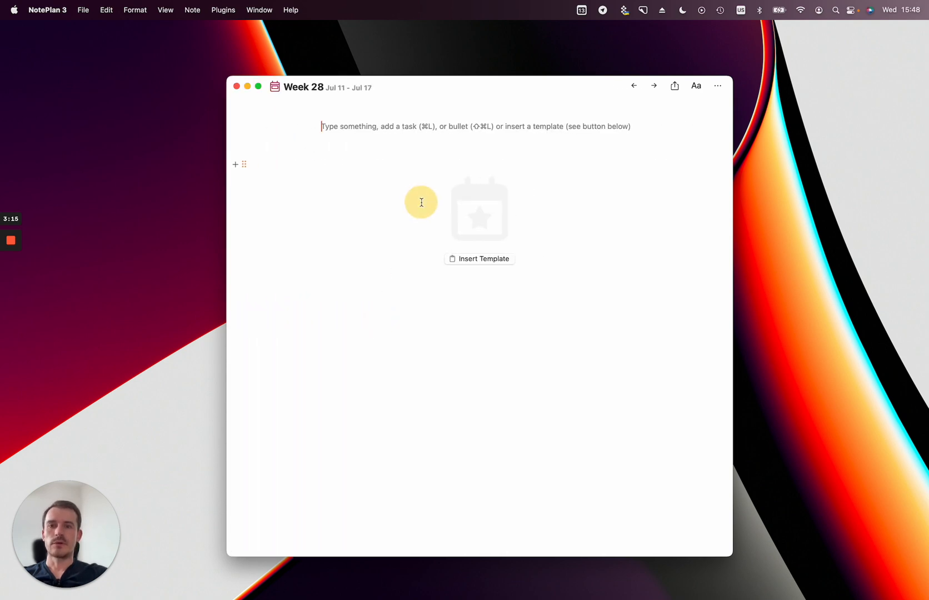
type("## Goals")
type("Fix issues and start working on the next step update")
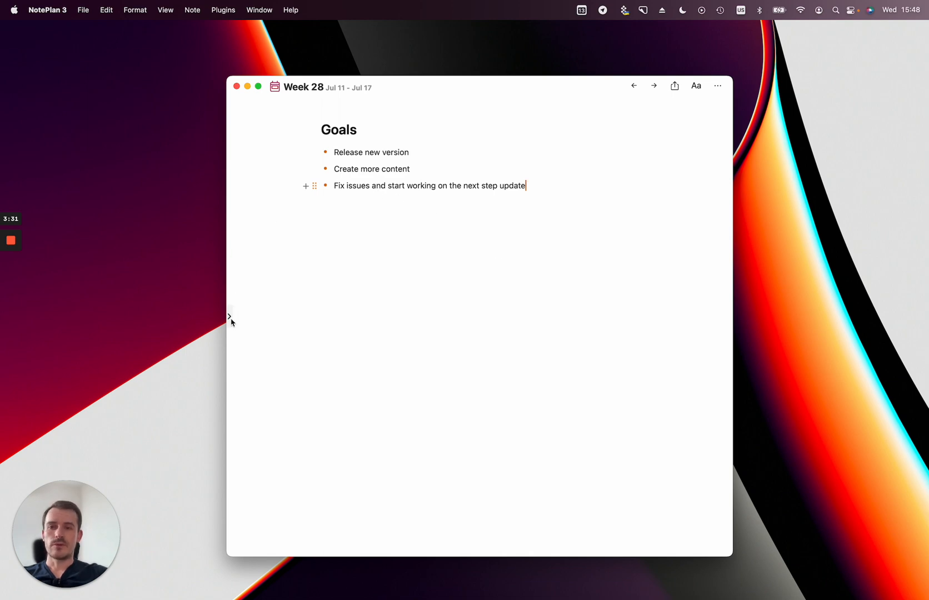
left_click(229, 317)
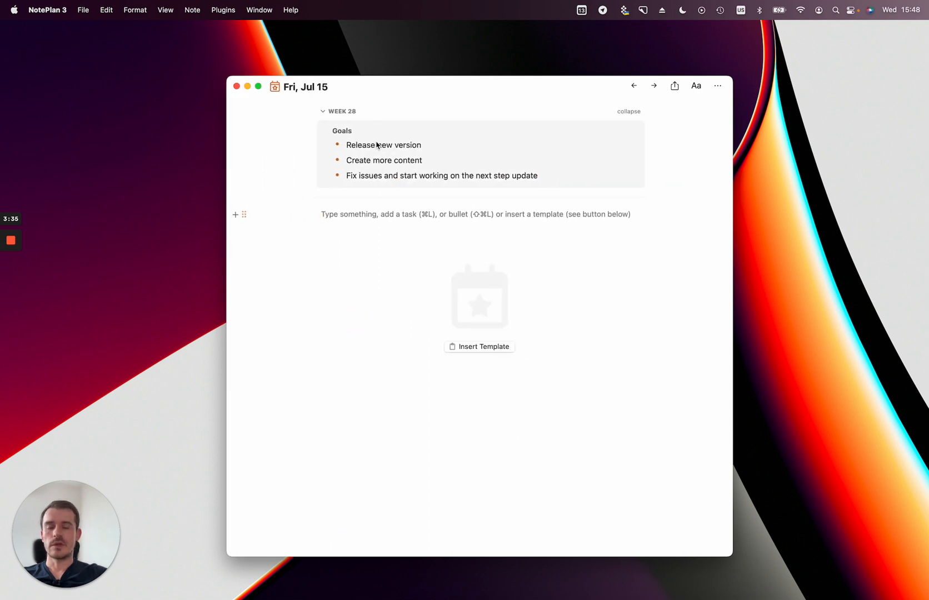
mouse_move(422, 149)
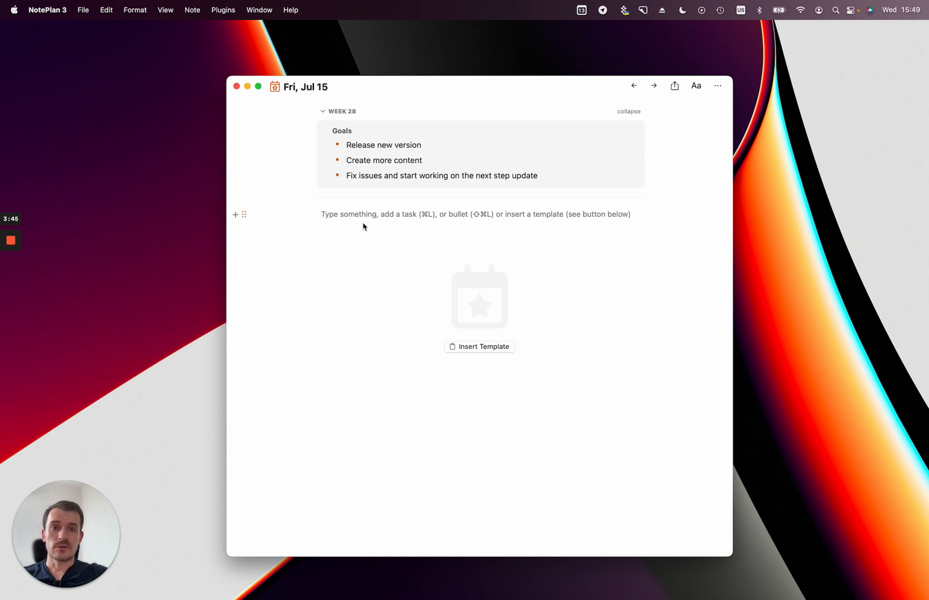
- Check the embedded Week 28 goals at the top of the Jul 15 daily note
left_click(323, 213)
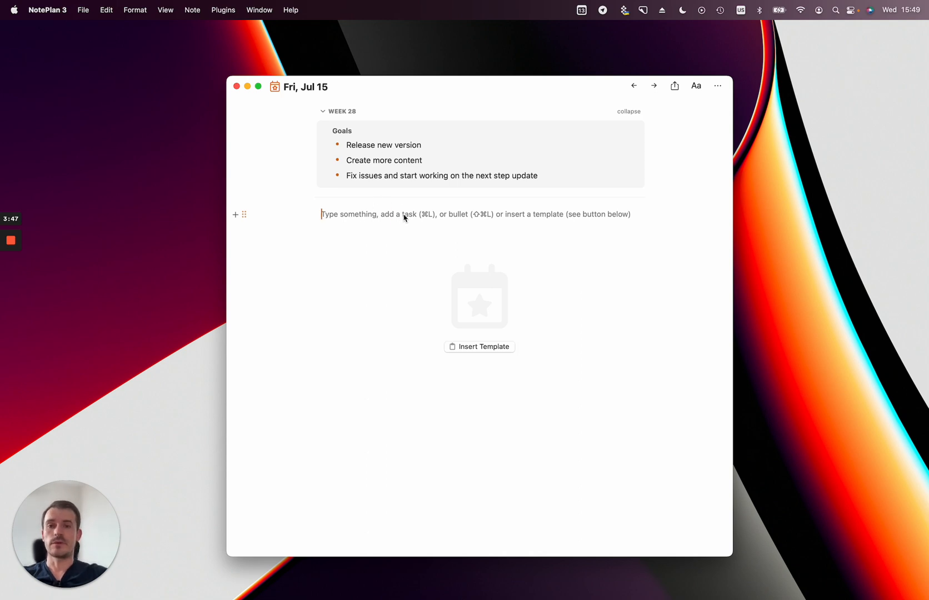
mouse_move(271, 272)
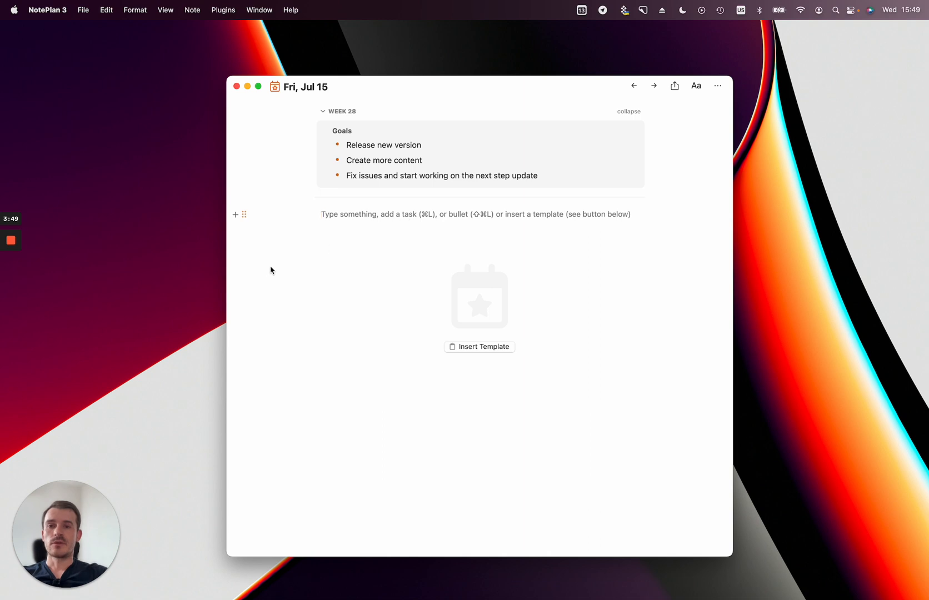
left_click(475, 213)
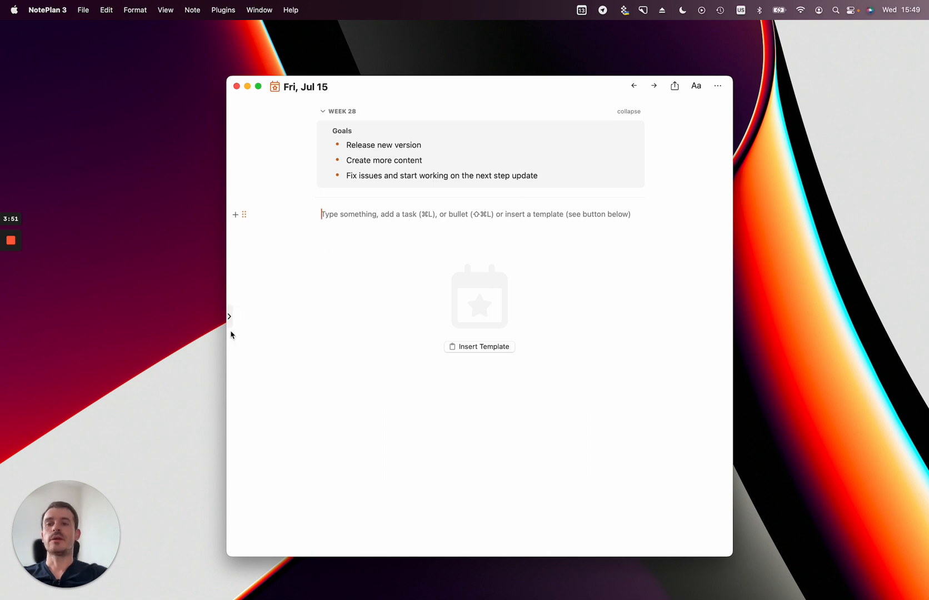
mouse_move(274, 271)
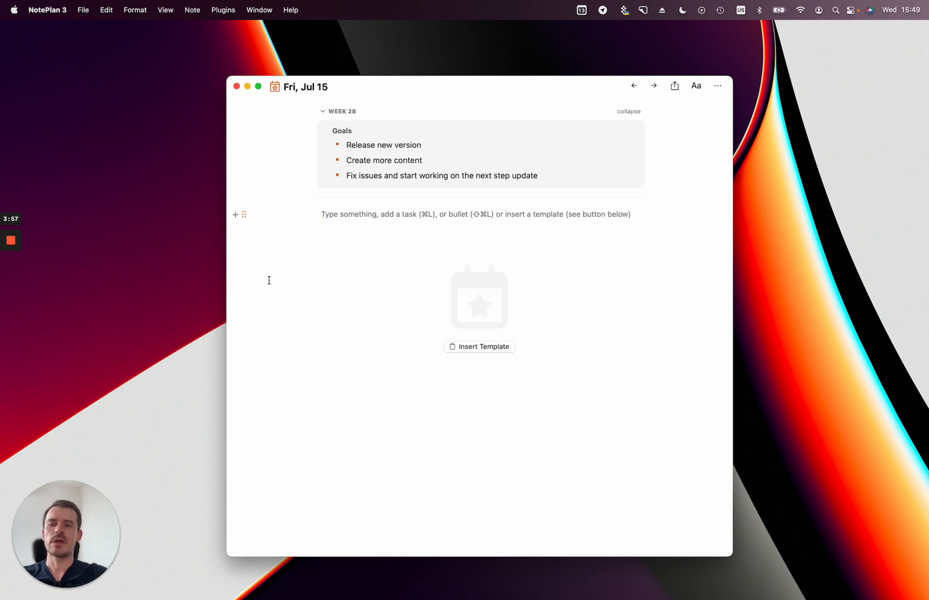
mouse_move(230, 318)
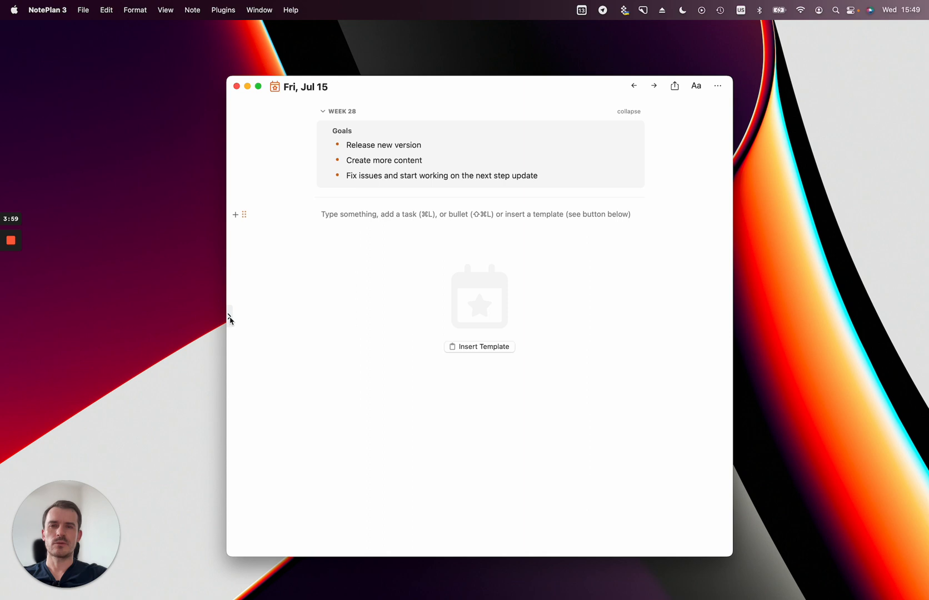
left_click(230, 316)
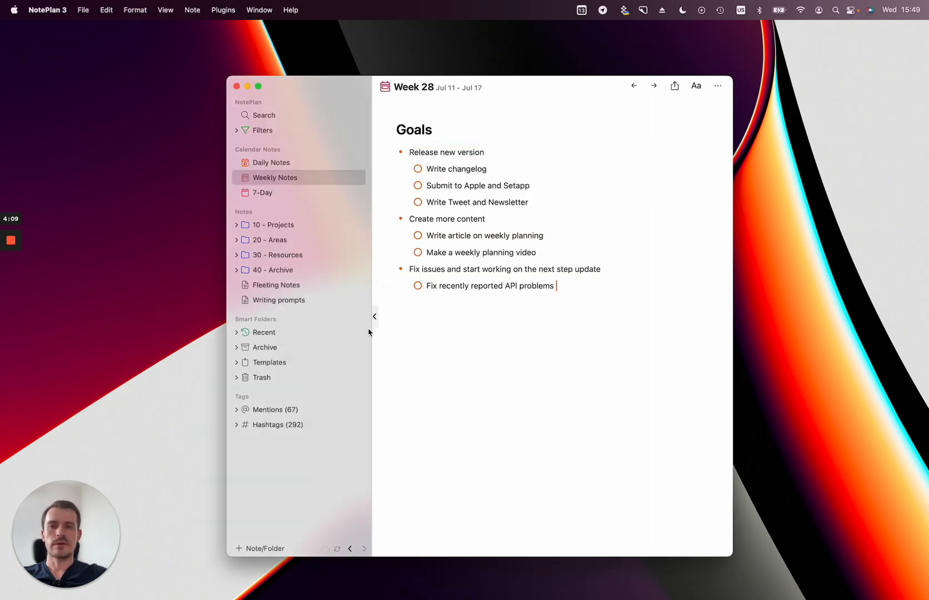
- Return to today's daily note showing the Week 28 goals and tasks, with the notes list hidden
left_click(375, 316)
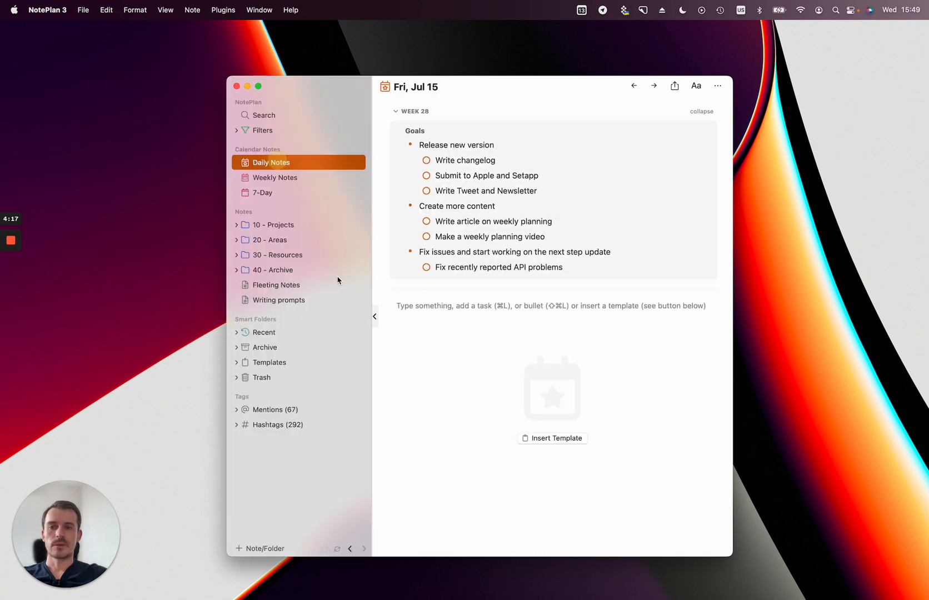
left_click(374, 316)
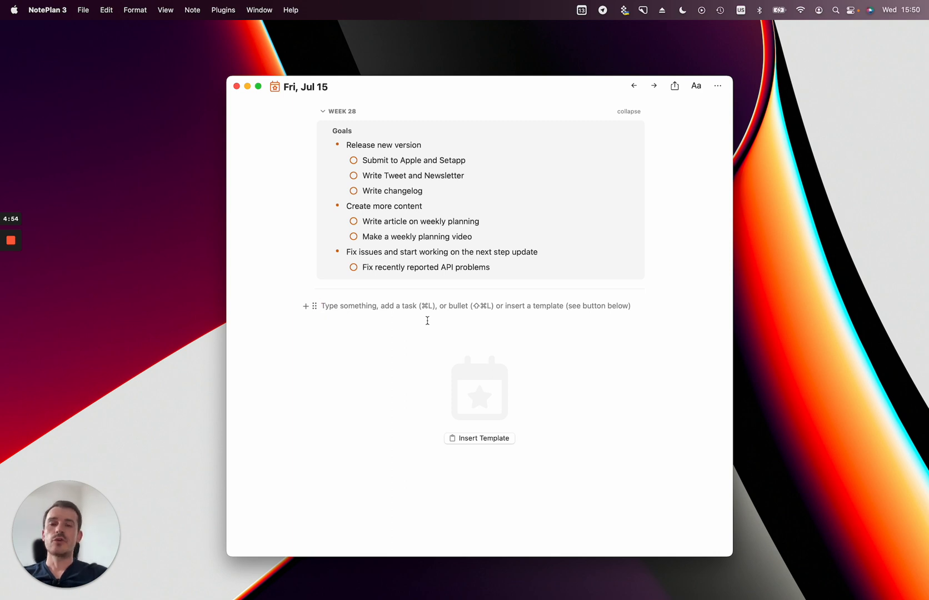
mouse_move(435, 338)
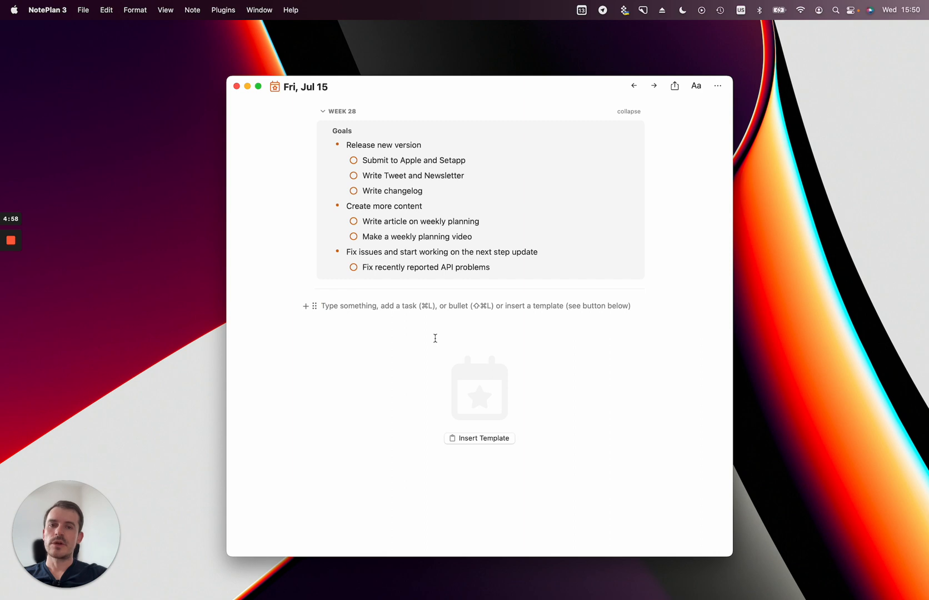
- Start a new empty to-do line below the Week 28 section in Friday's note
left_click(324, 306)
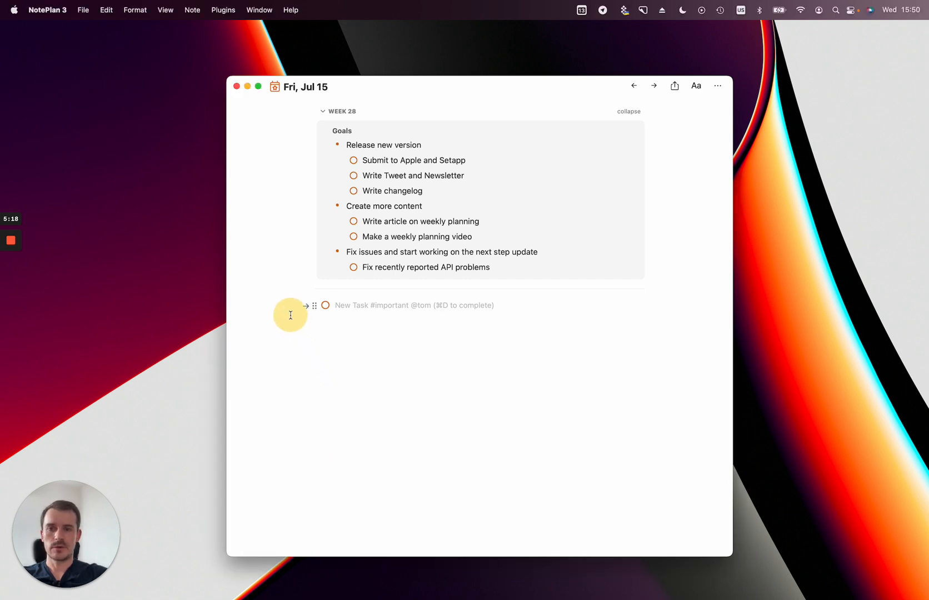
- Add tasks 'Read blog article' and 'Watch video and take notes', then return to the Week 28 note
type("Read blog article")
type("Watch video and take notes")
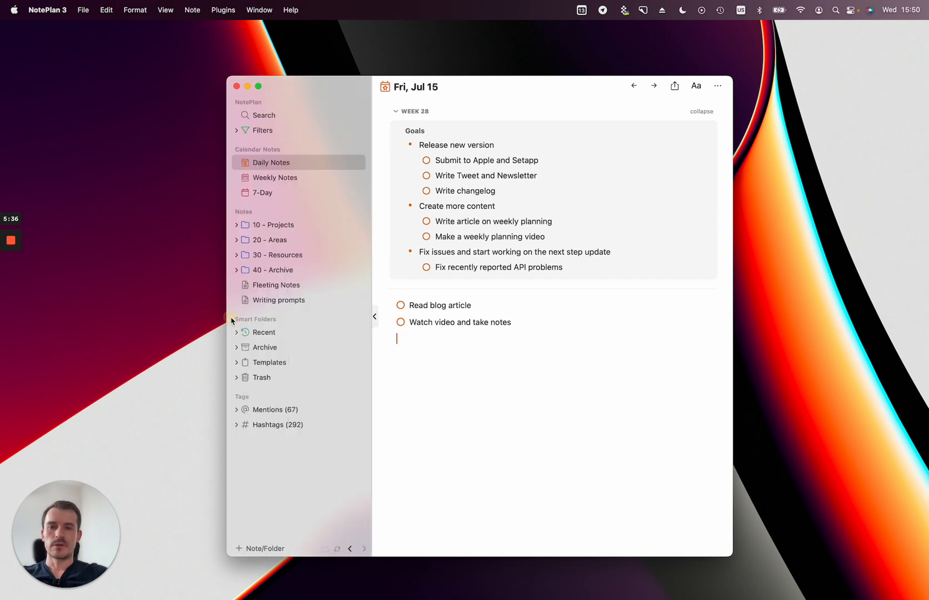
left_click(274, 177)
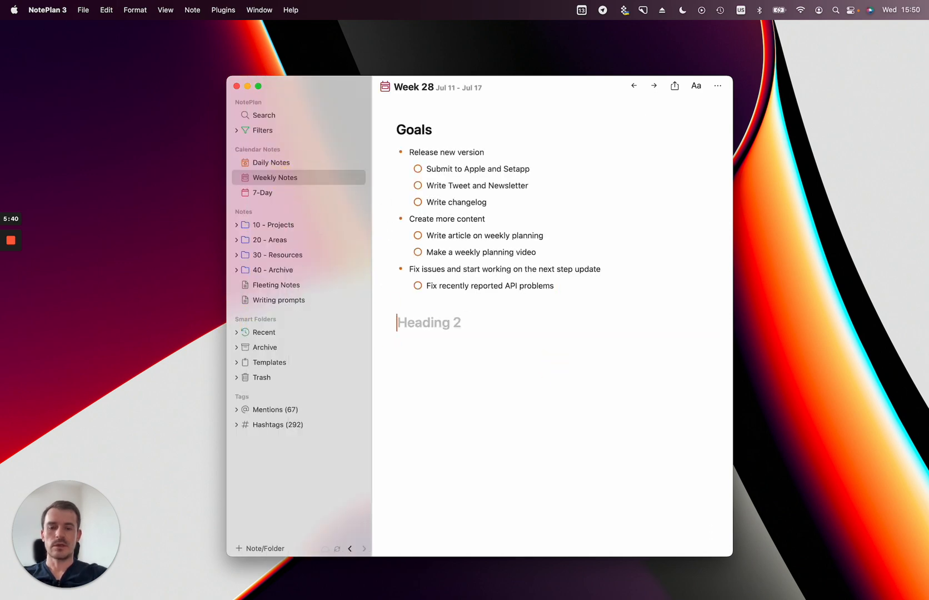
- Add an '## Inbox' heading to the Week 28 note and return to the daily note for the tasks
type("## Inbox")
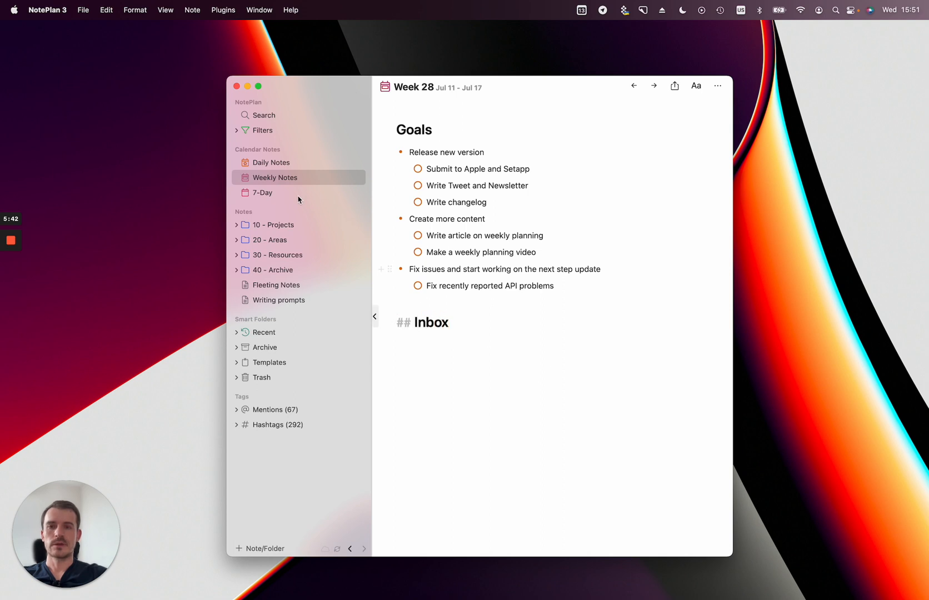
left_click(272, 163)
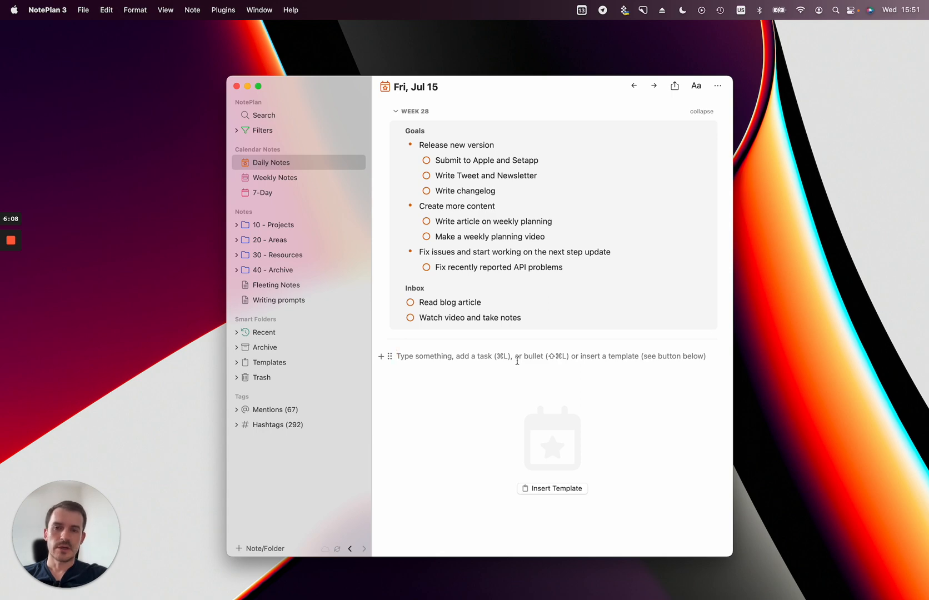
- Reopen the Week 28 weekly note from Weekly Notes, showing Goals and the Inbox tasks
left_click(397, 355)
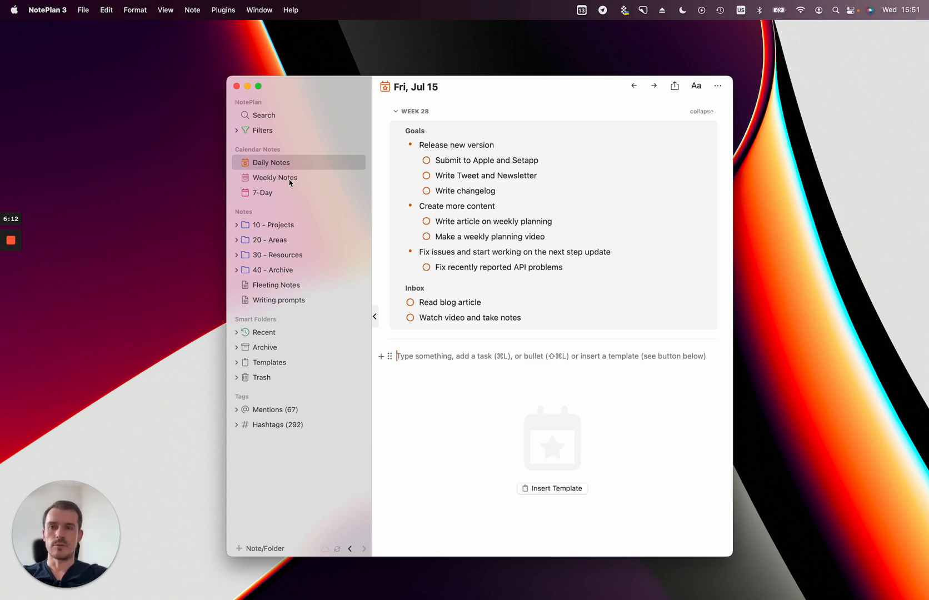
mouse_move(275, 178)
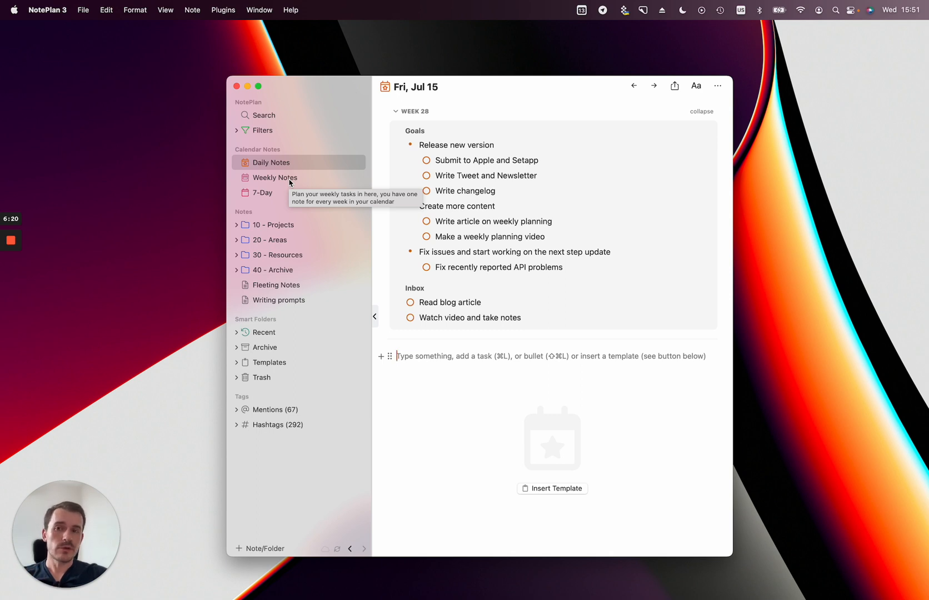
left_click(275, 177)
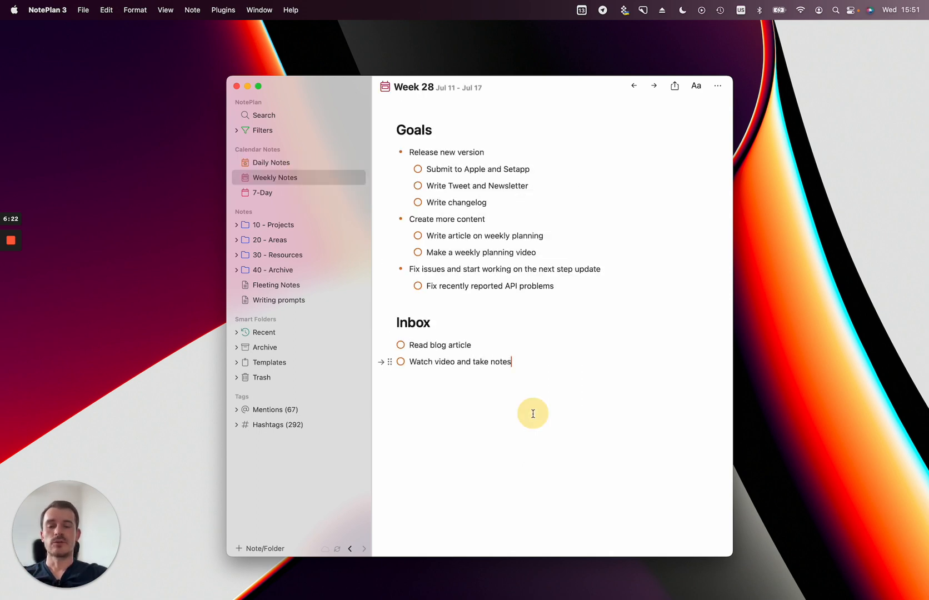
- Add a '## Review' heading with stop/start/continue questions and 'point' bullets under the first two
type("## R")
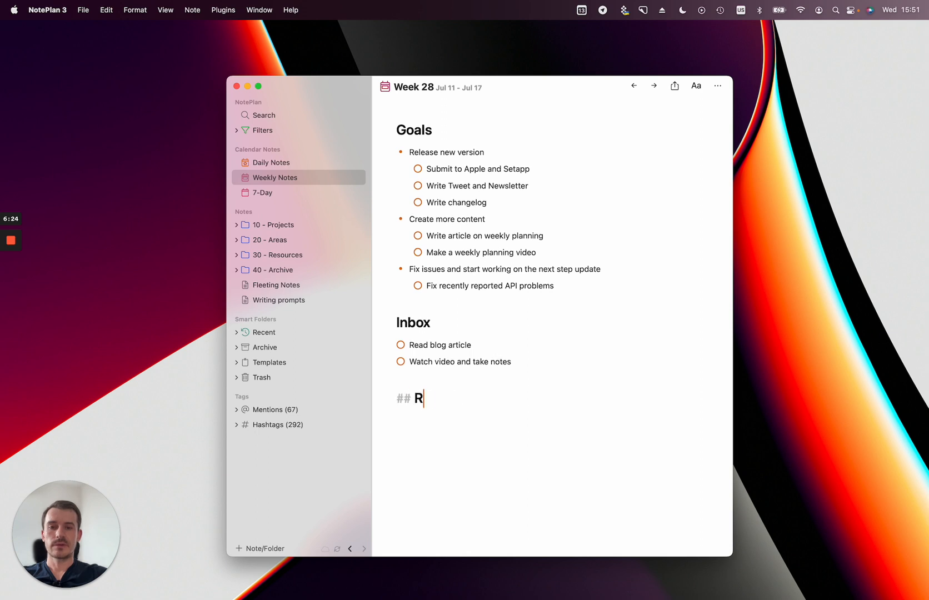
type("eview")
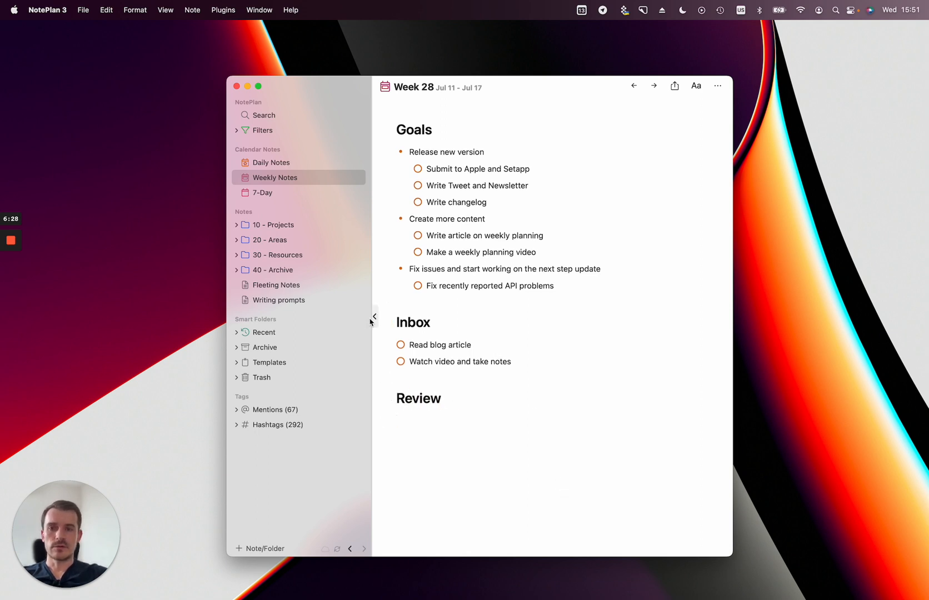
left_click(374, 317)
type("What should I stop doing?")
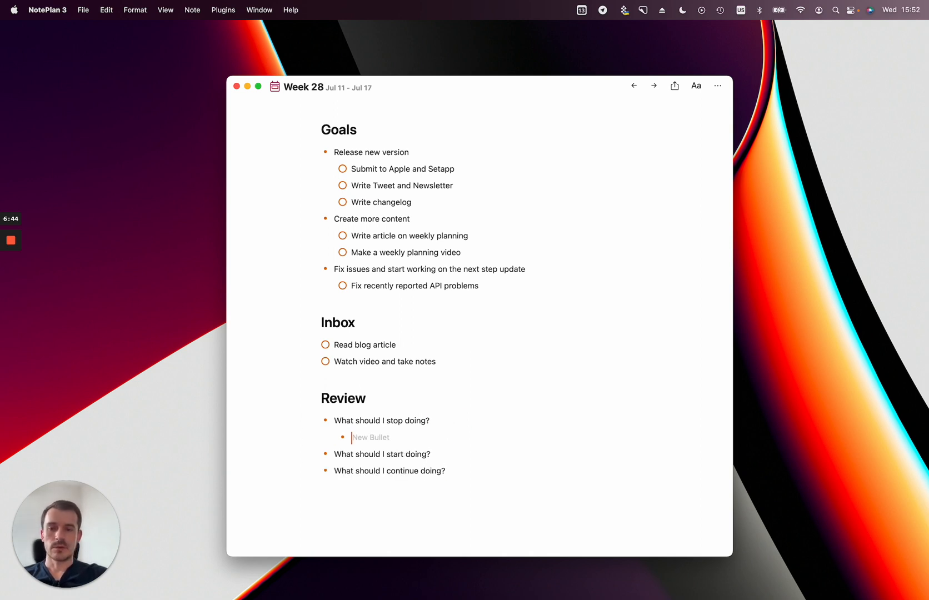
type("point")
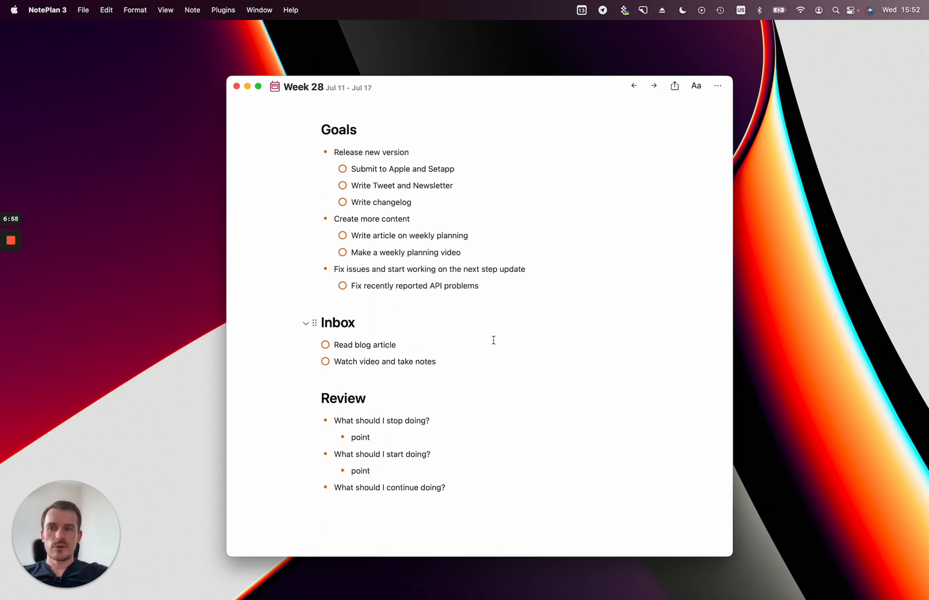
left_click(369, 471)
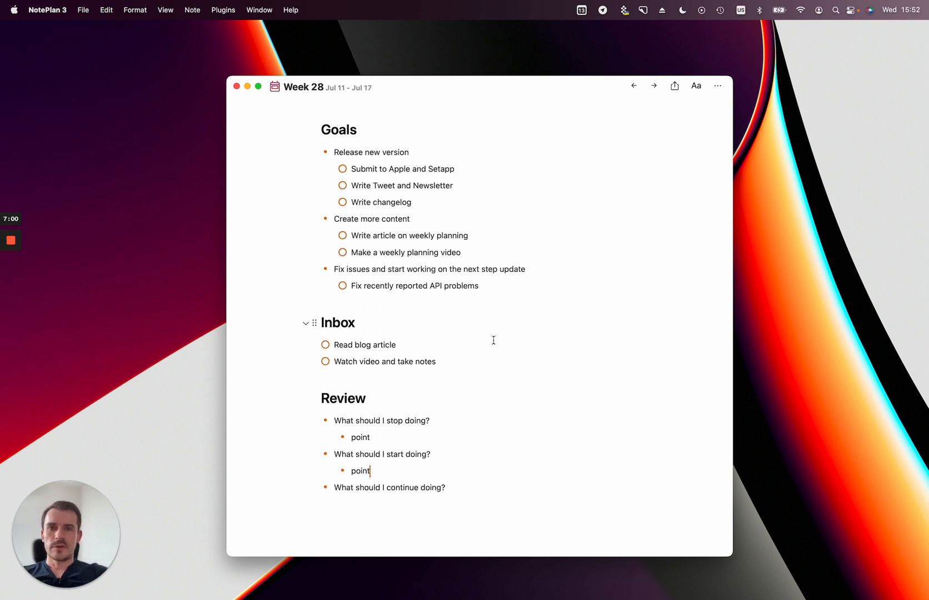